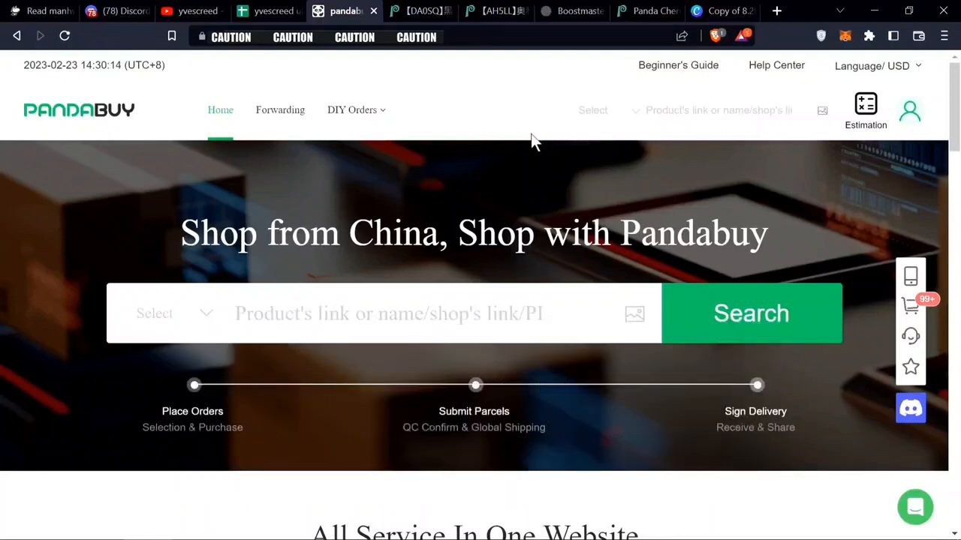
# Step: Review the DA0SQ Yeezy 350 V2 Black Blue album's sizes and photos and copy code DA0SQ
pyautogui.click(420, 10)
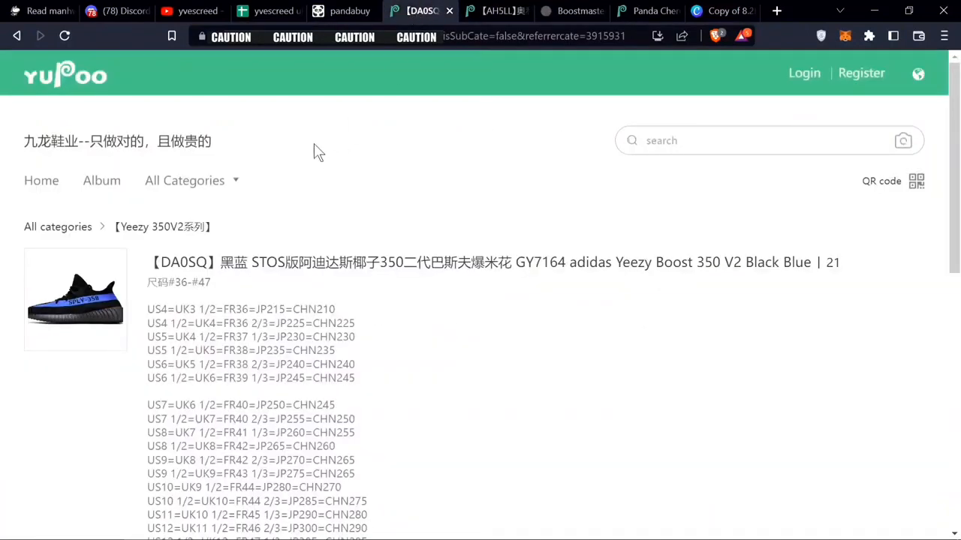
pyautogui.scroll(-3)
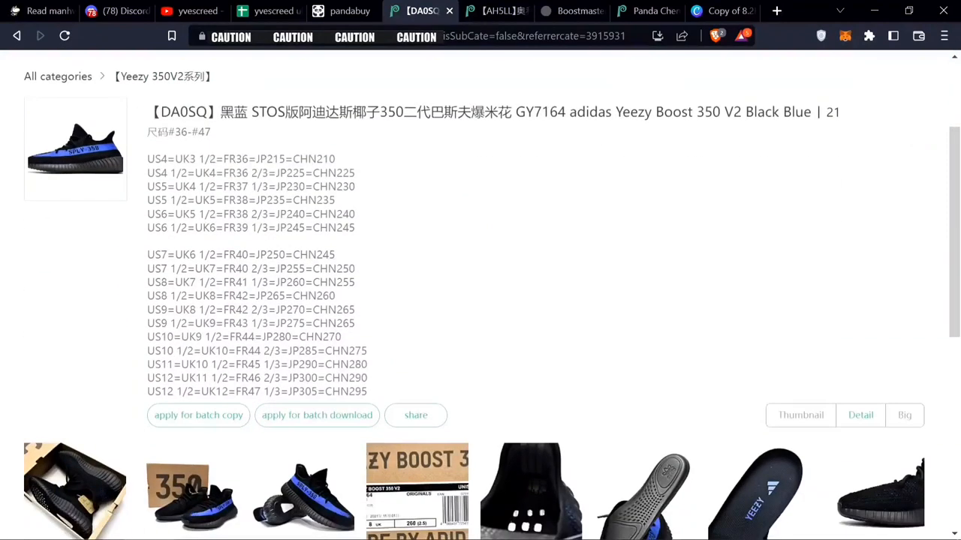
pyautogui.scroll(-3)
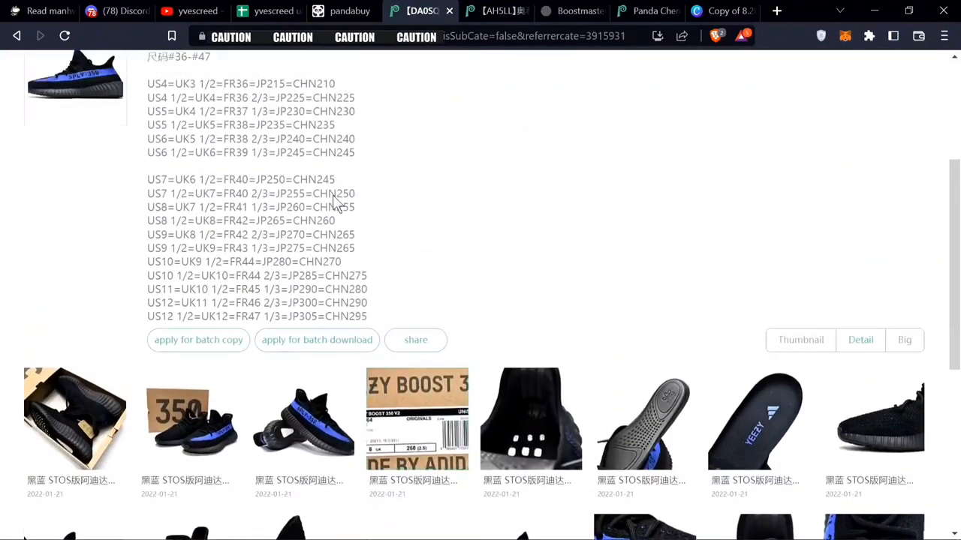
pyautogui.scroll(3)
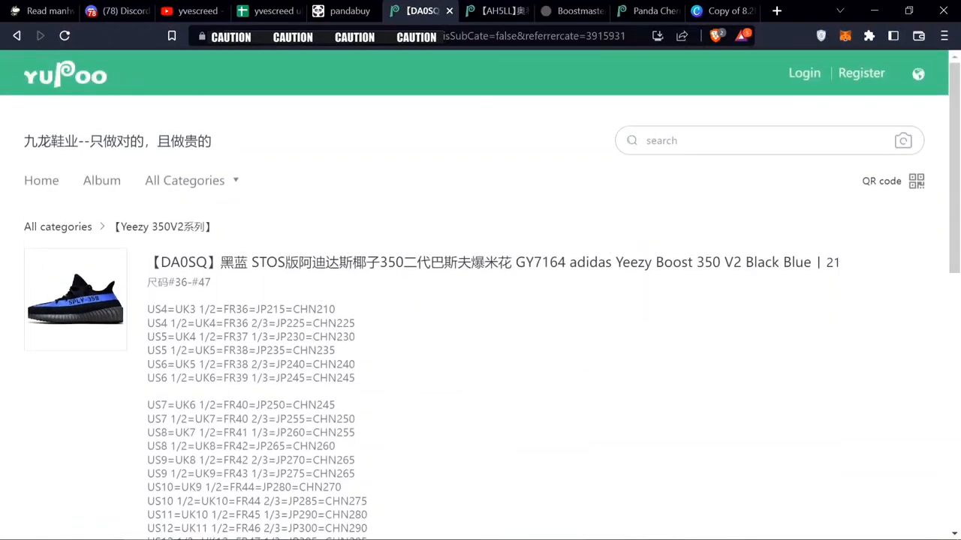
pyautogui.doubleClick(181, 262)
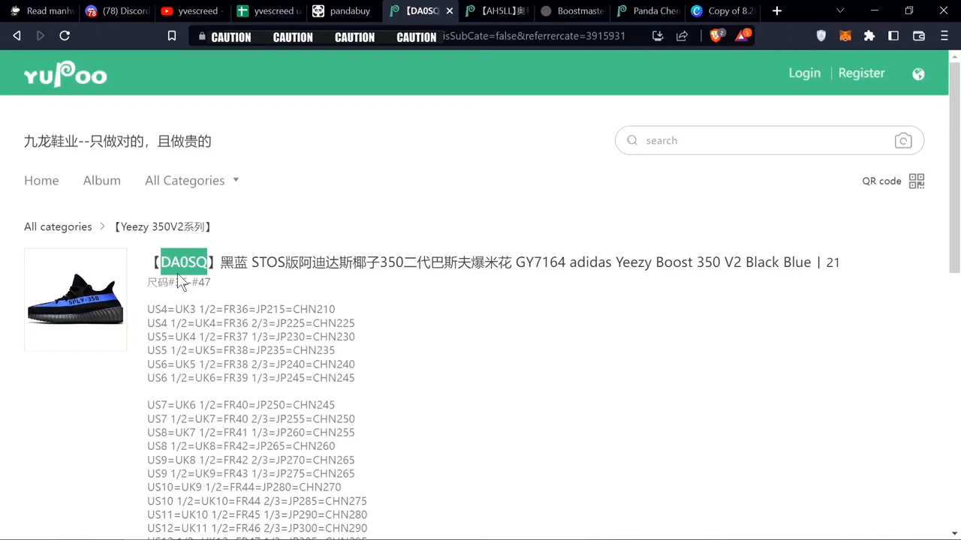
pyautogui.moveTo(177, 283)
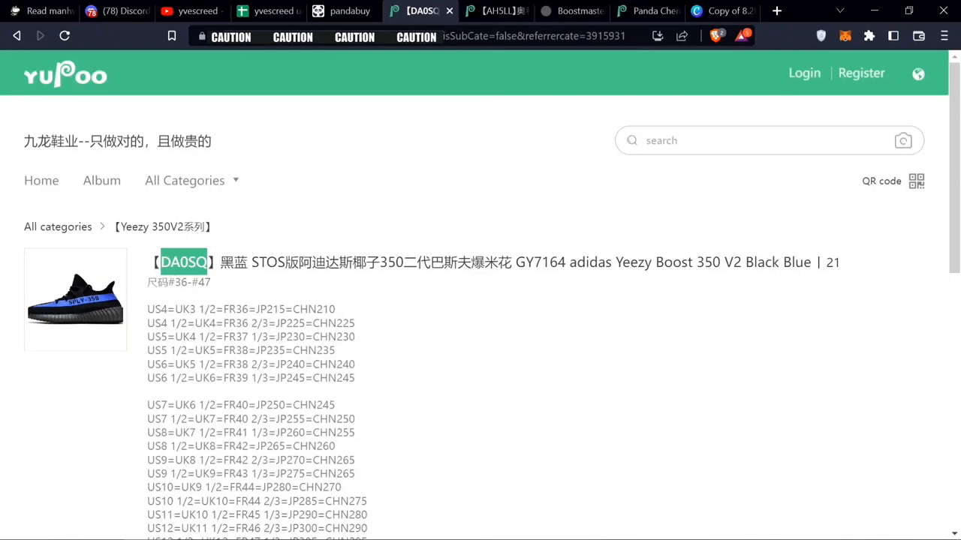
pyautogui.click(570, 10)
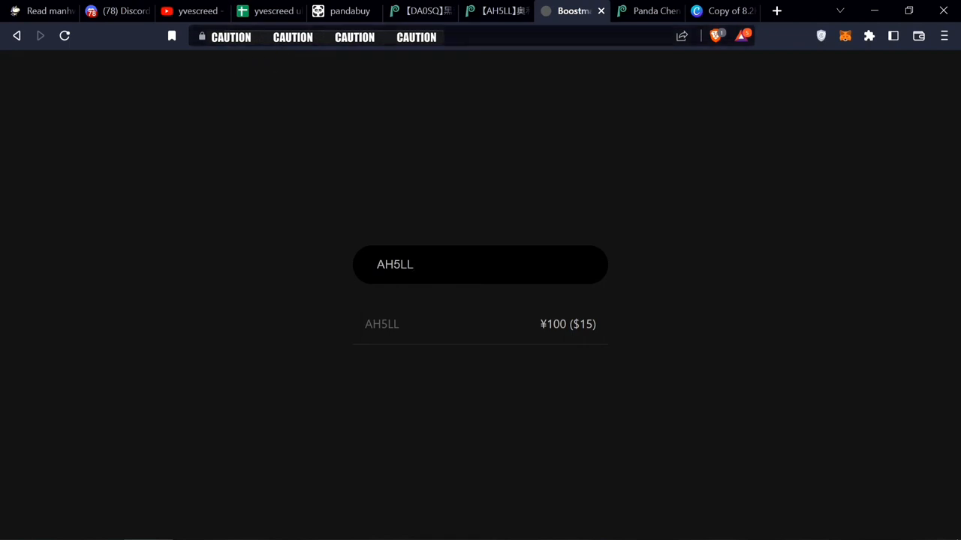
# Step: Replace the Boostmaster search code AH5LL with DA0SQ to check its price
pyautogui.doubleClick(395, 265)
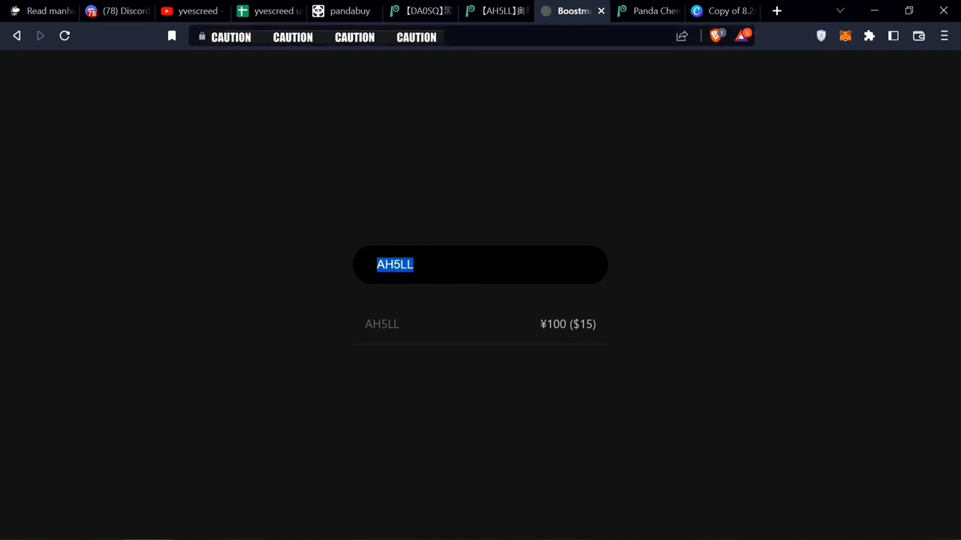
pyautogui.write('DA0SQ')
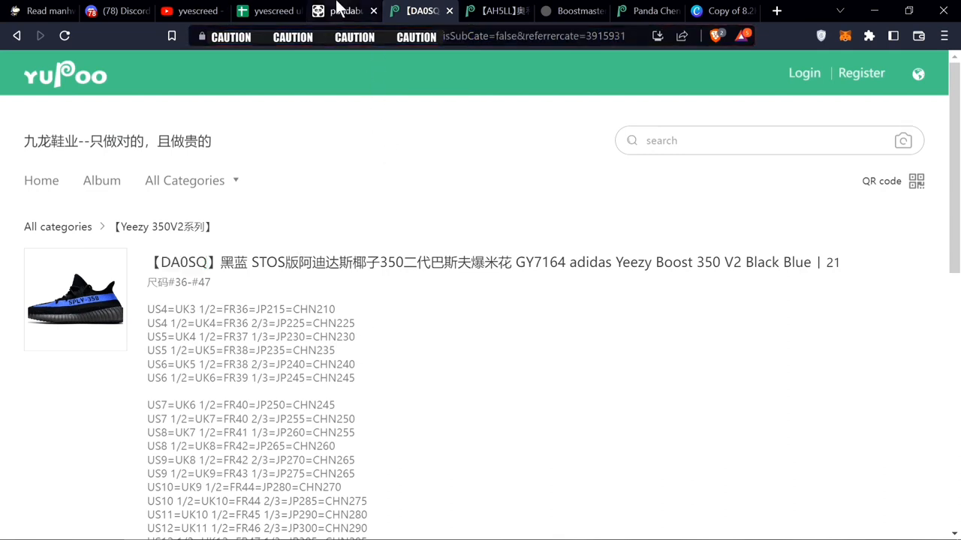
# Step: Review the Yeezy DIY order's link, name, images and reference photos down to Fees
pyautogui.click(345, 11)
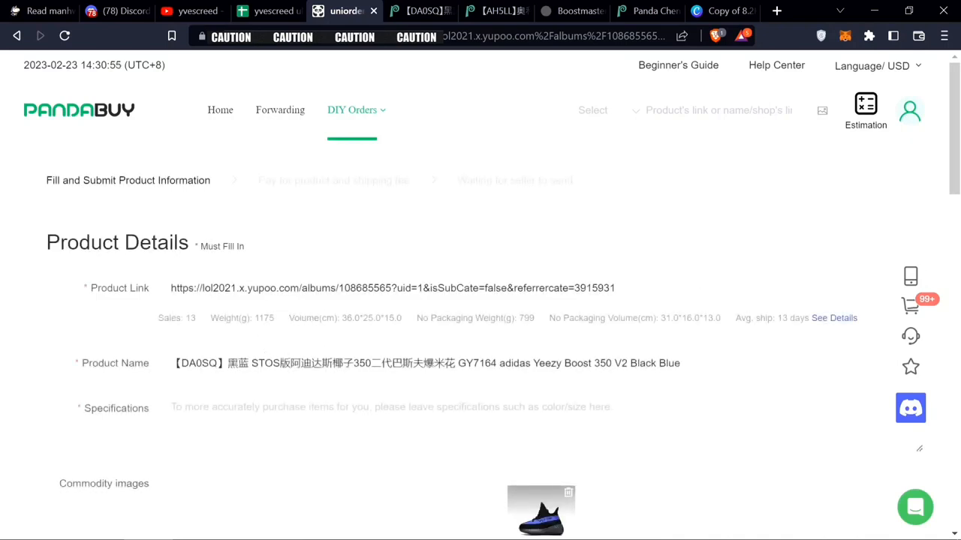
pyautogui.moveTo(271, 334)
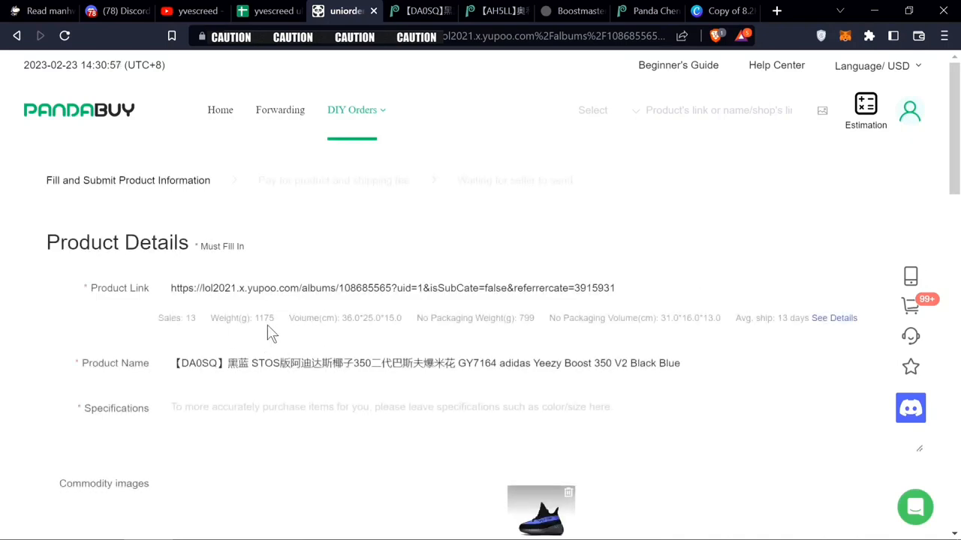
pyautogui.scroll(-3)
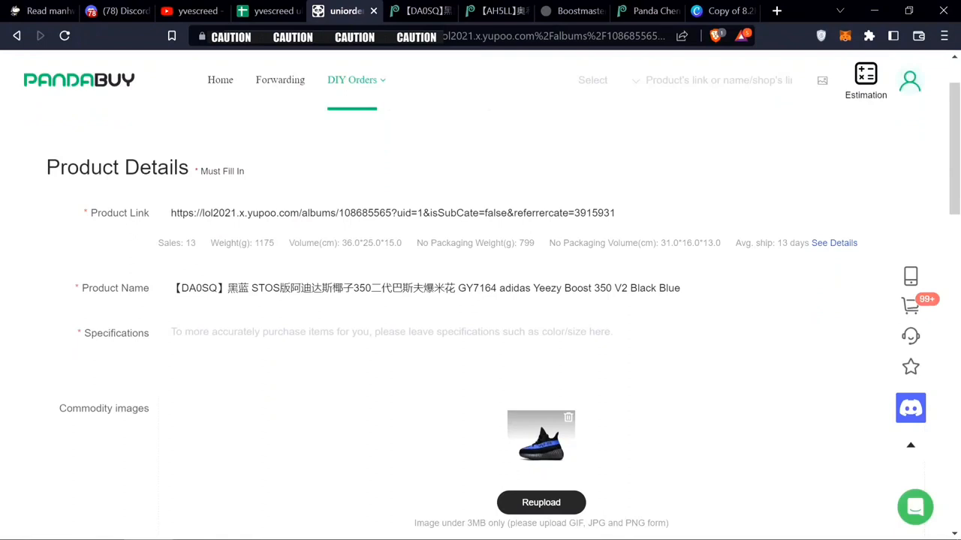
pyautogui.scroll(-3)
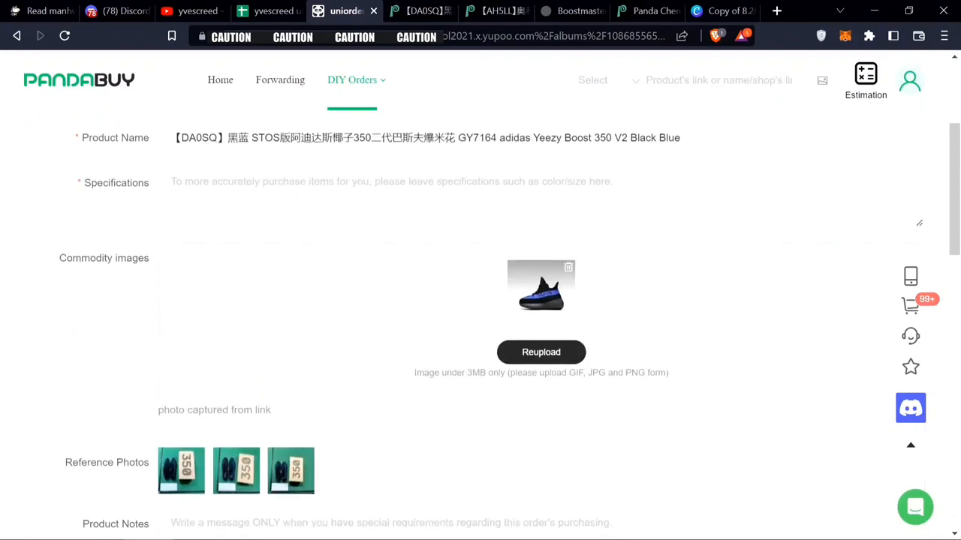
pyautogui.moveTo(383, 312)
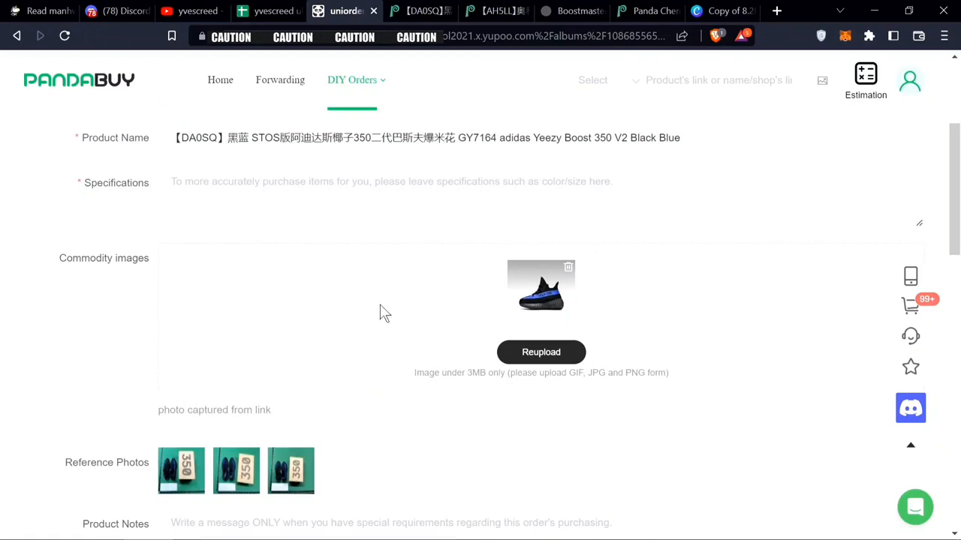
pyautogui.scroll(-3)
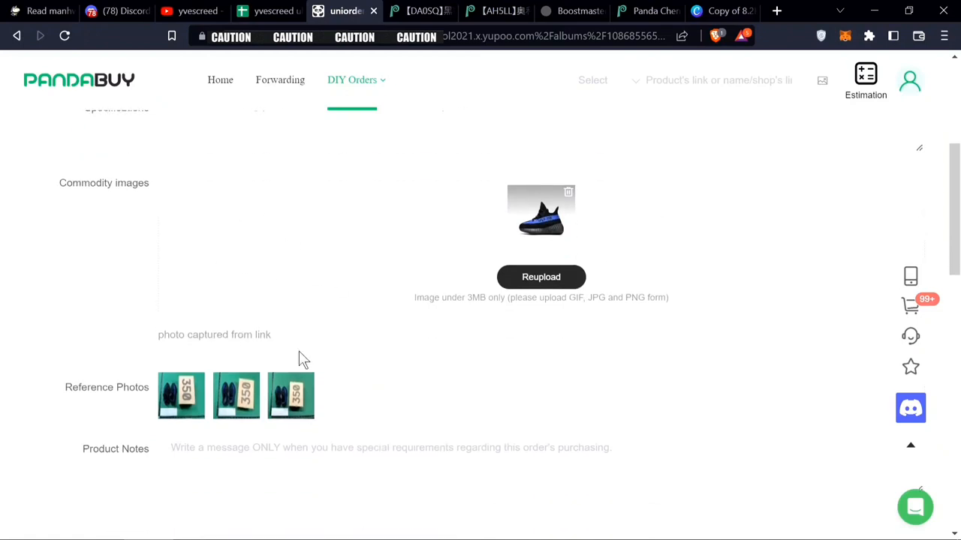
pyautogui.scroll(-3)
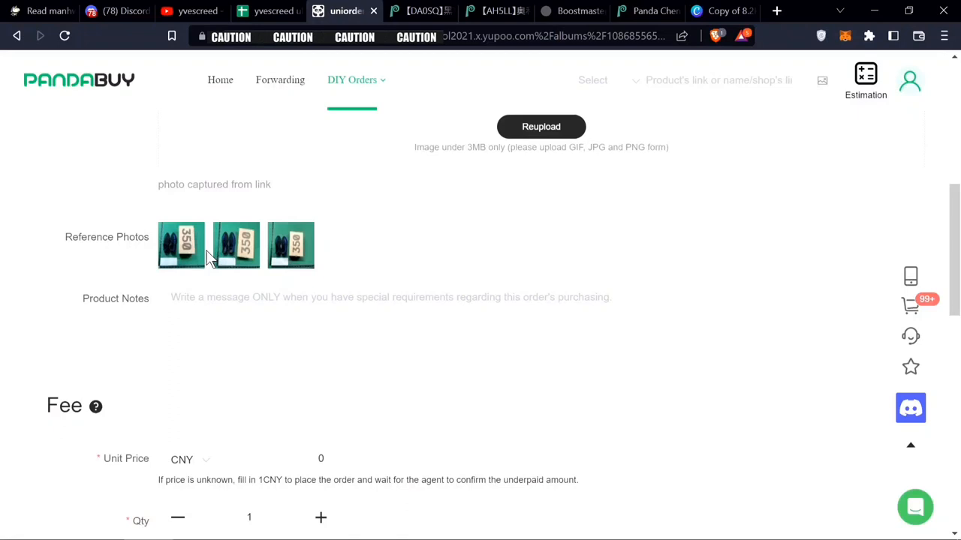
# Step: Check the Yeezy order's fees: quantity 1, Huizhou-2 warehouse, zero domestic shipping
pyautogui.click(237, 244)
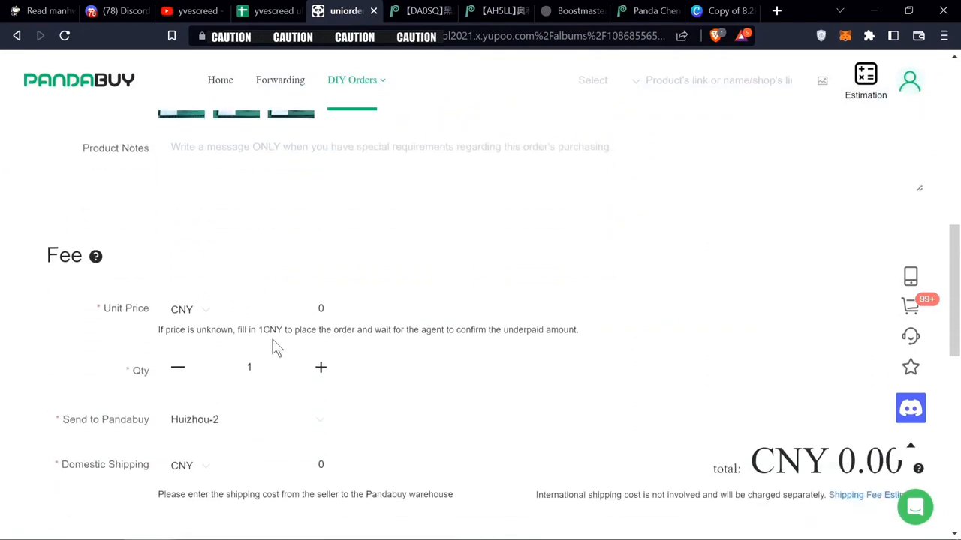
pyautogui.scroll(-3)
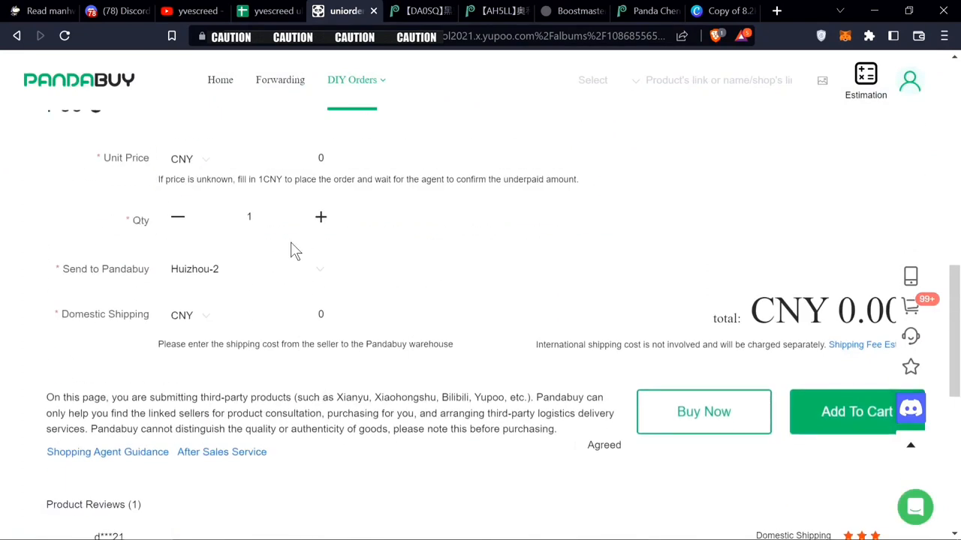
pyautogui.moveTo(841, 90)
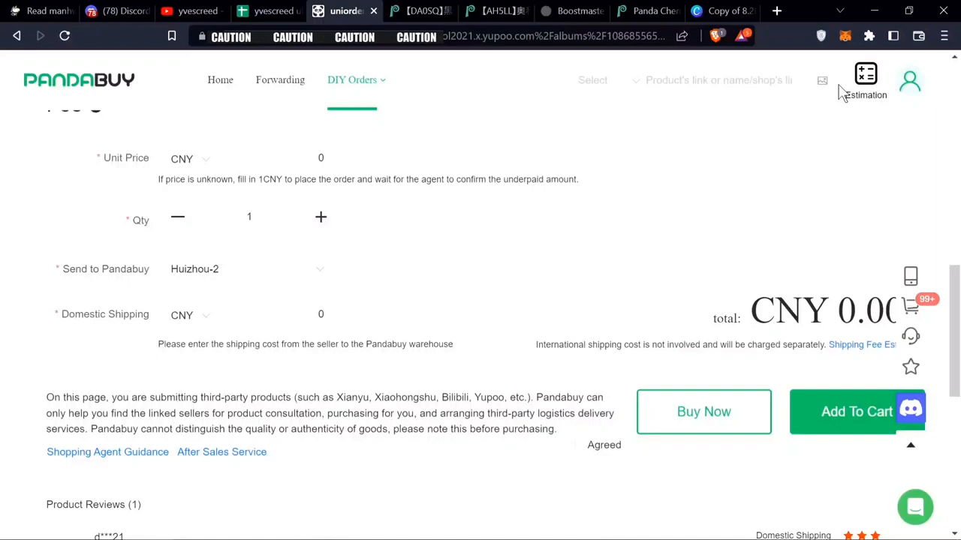
pyautogui.moveTo(841, 229)
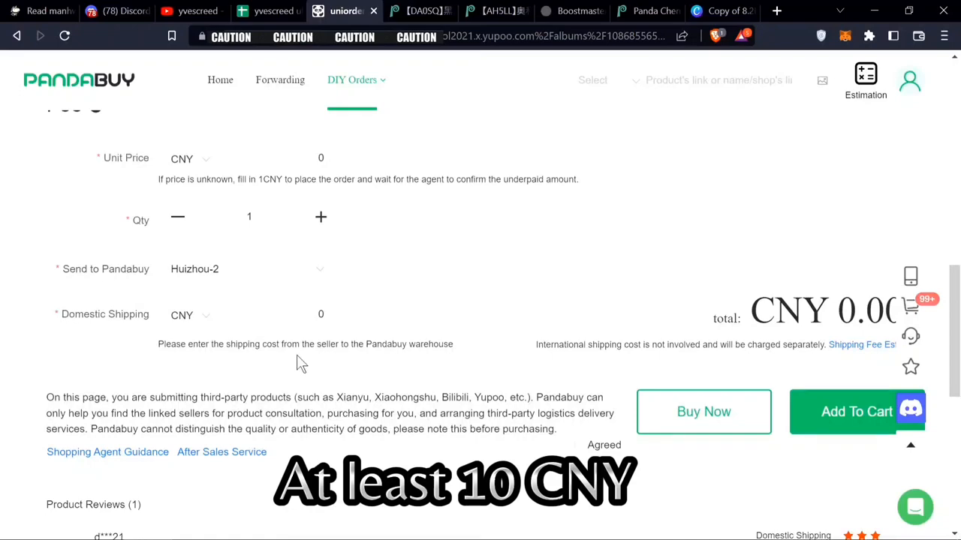
pyautogui.scroll(3)
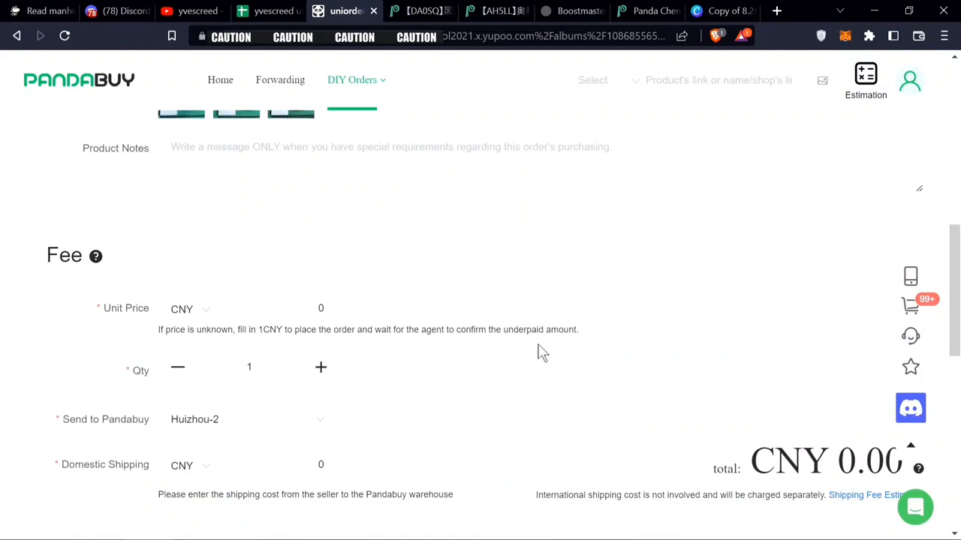
pyautogui.scroll(3)
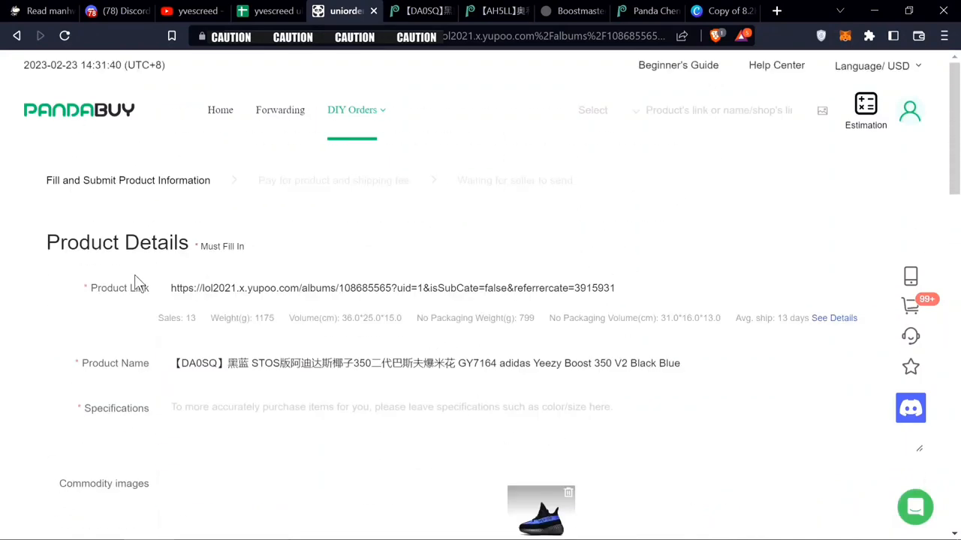
pyautogui.scroll(-3)
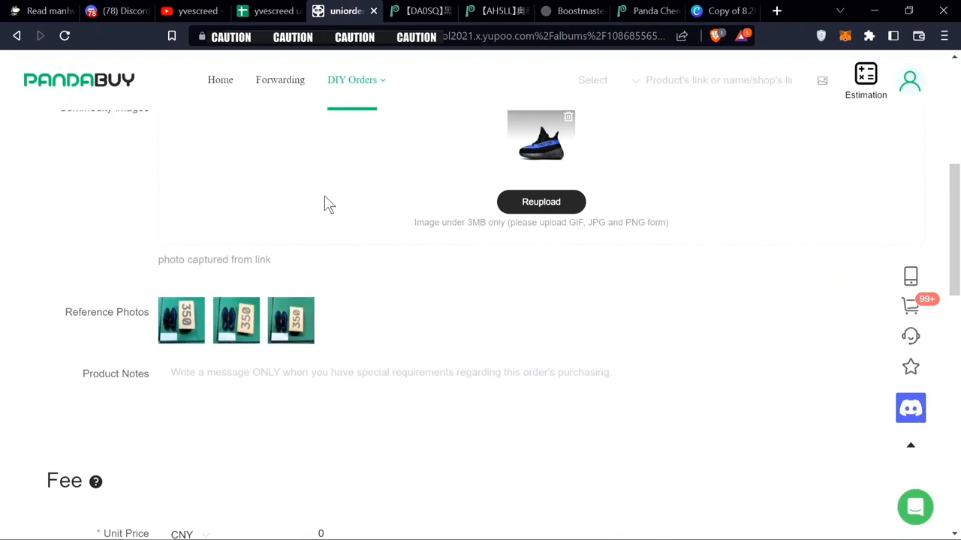
pyautogui.moveTo(623, 11)
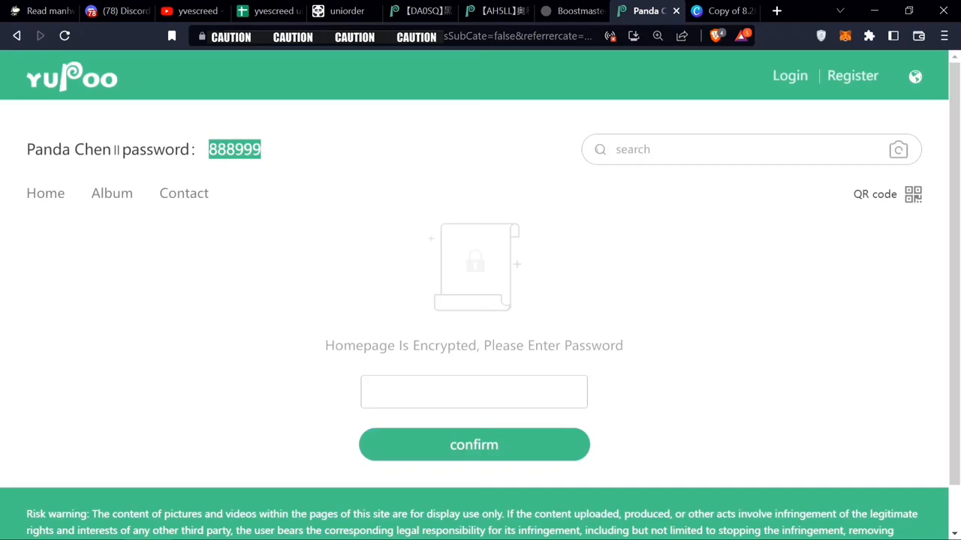
pyautogui.click(474, 391)
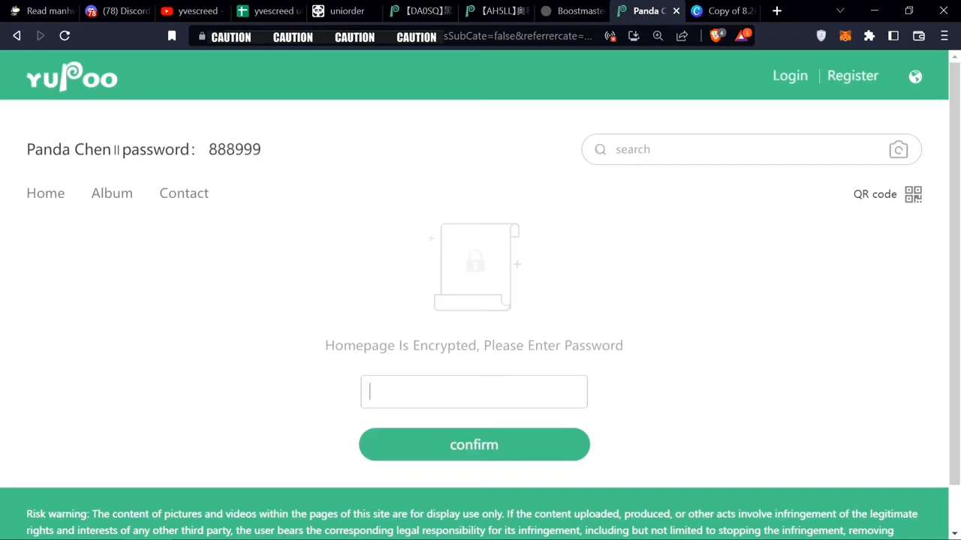
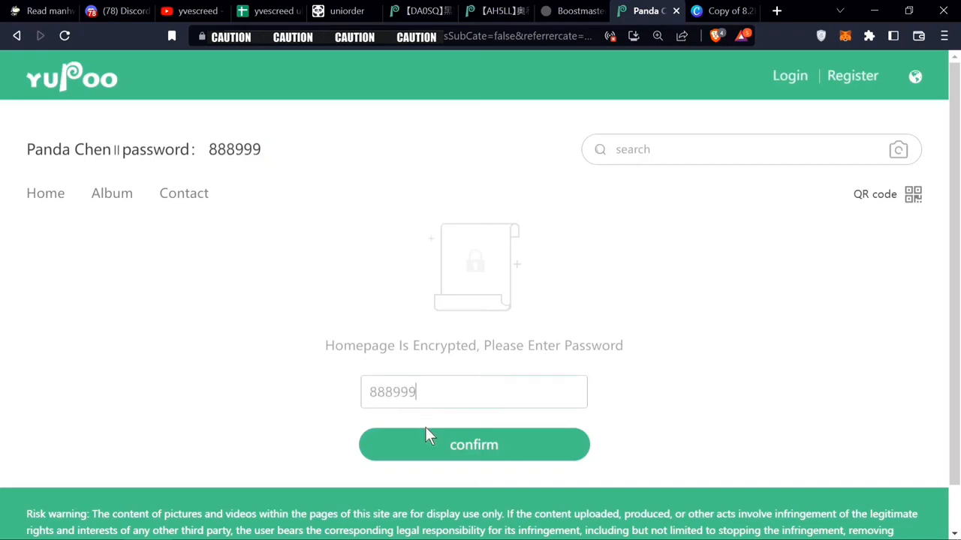
pyautogui.click(473, 444)
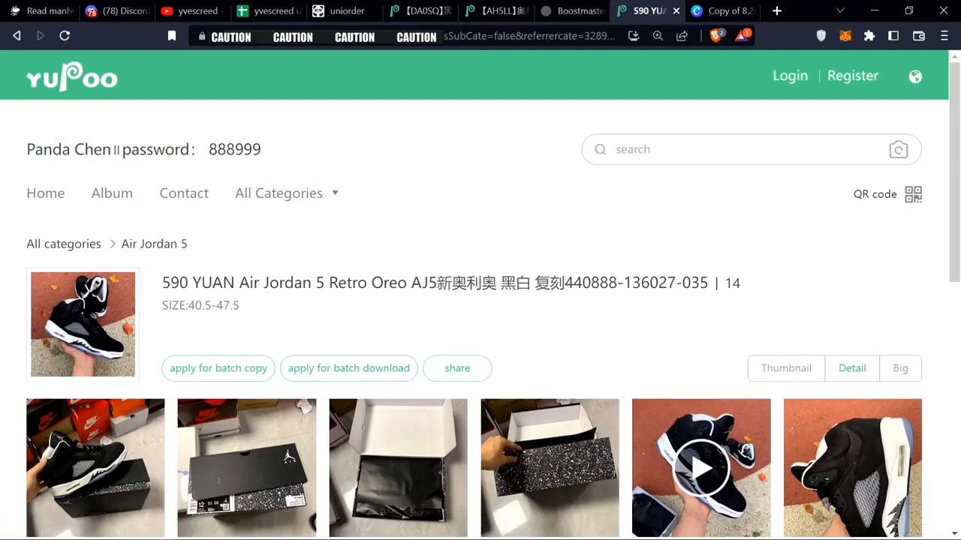
pyautogui.moveTo(325, 373)
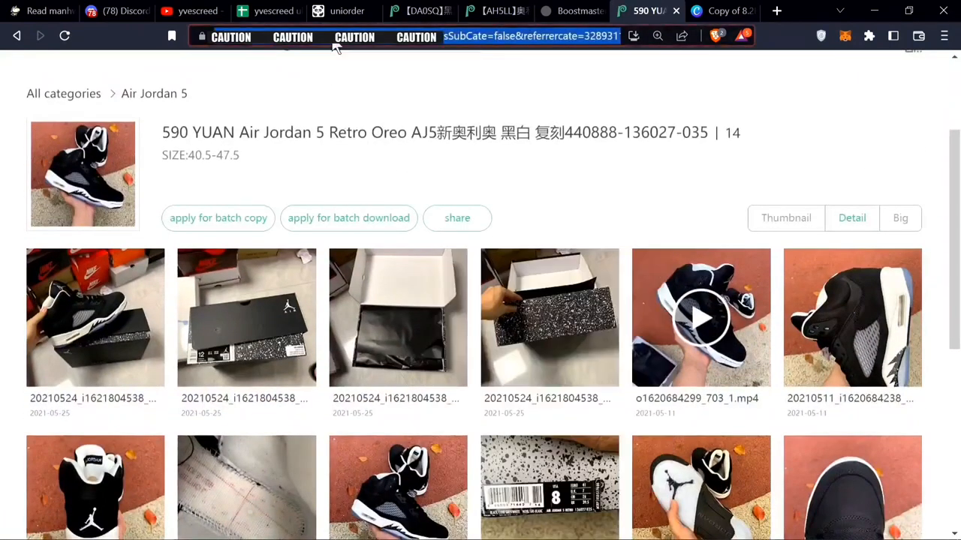
pyautogui.click(345, 10)
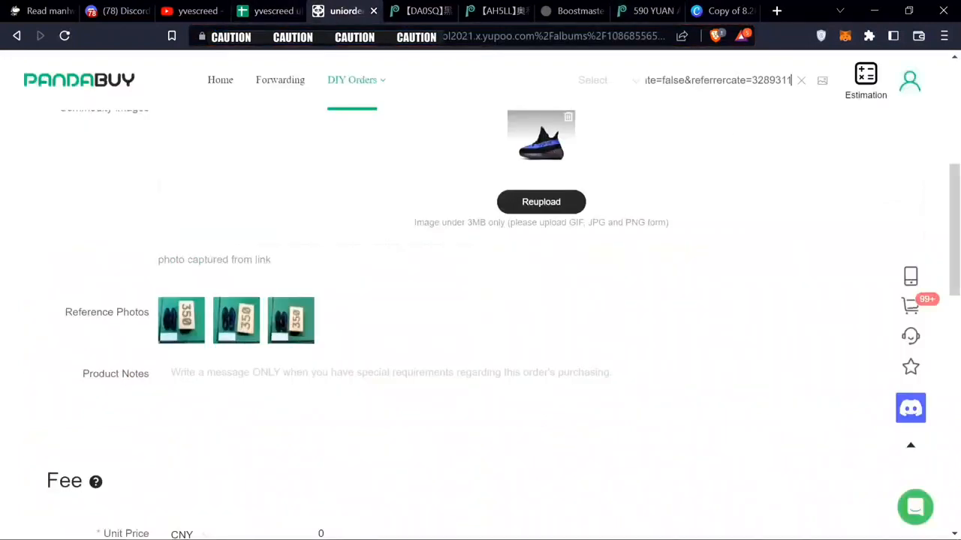
# Step: Scroll through the new Air Jordan 5 Oreo order form, still lacking name, specs and price
pyautogui.scroll(3)
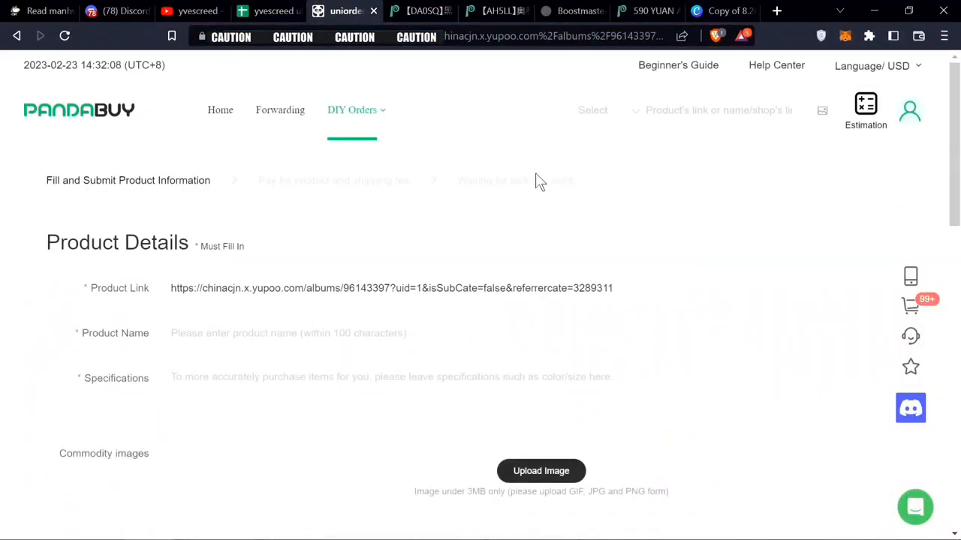
pyautogui.scroll(-3)
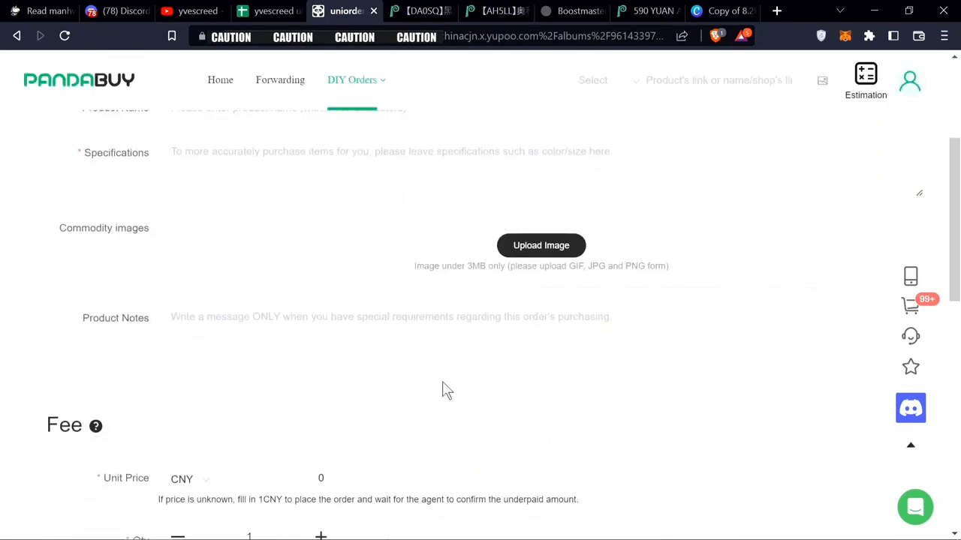
pyautogui.scroll(-3)
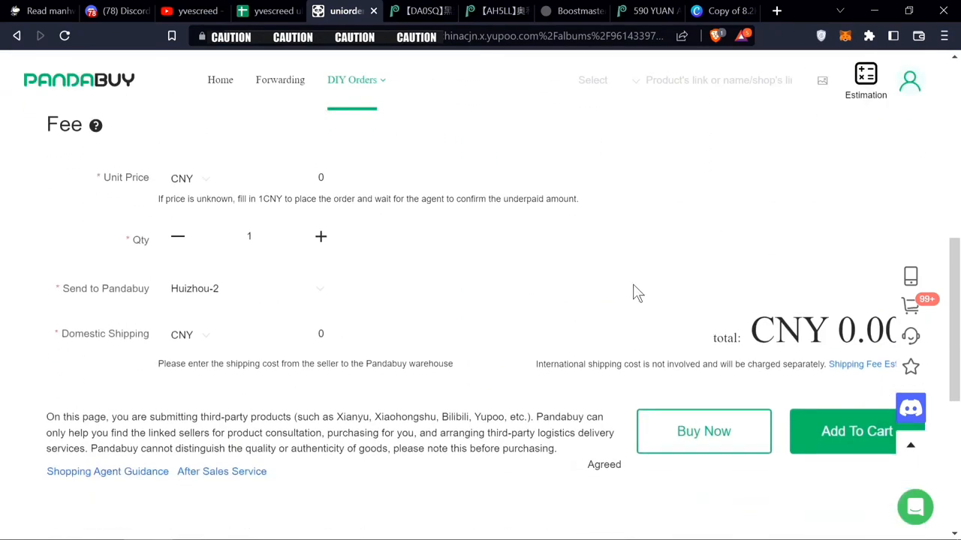
pyautogui.scroll(3)
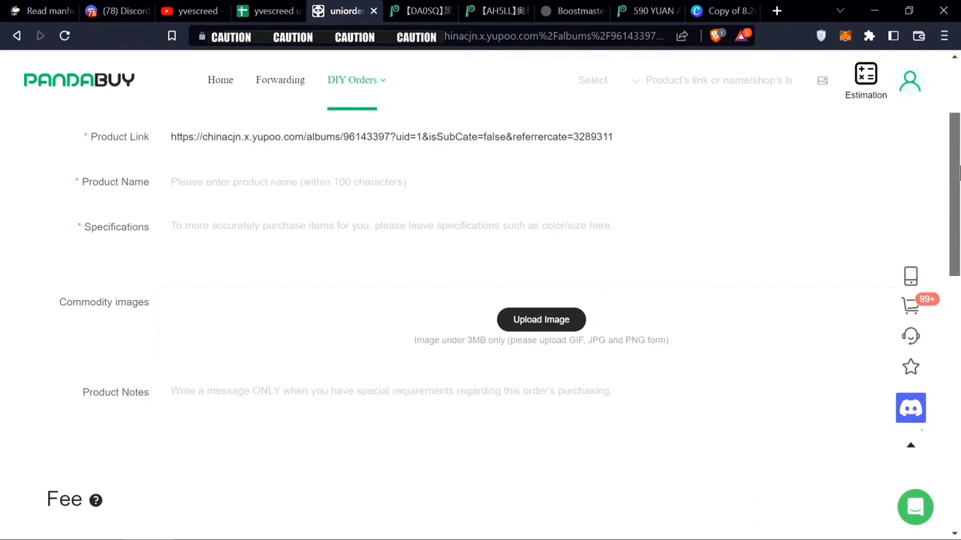
pyautogui.scroll(3)
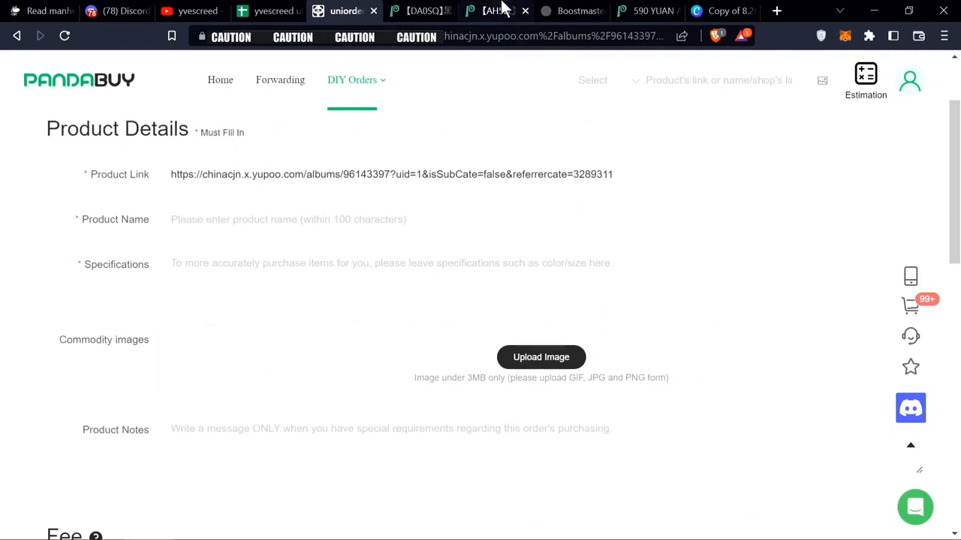
# Step: Glance at the Nike Air VaporMax and Air Jordan 5 Oreo albums, then return to the order
pyautogui.click(495, 10)
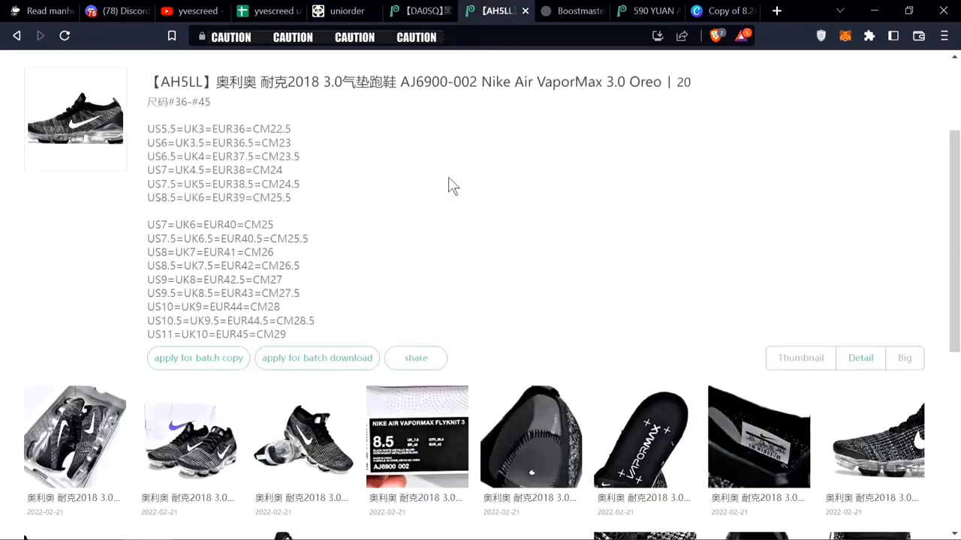
pyautogui.click(647, 10)
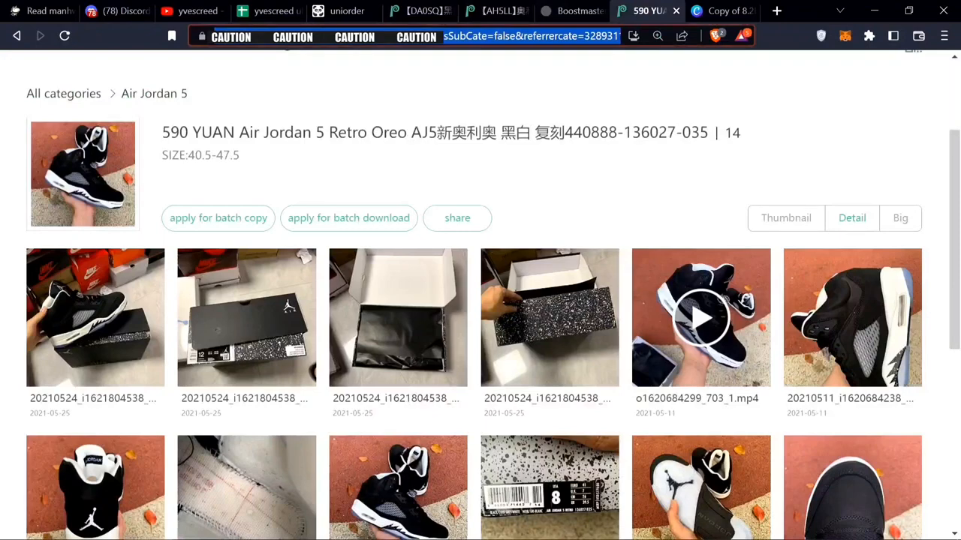
pyautogui.click(346, 10)
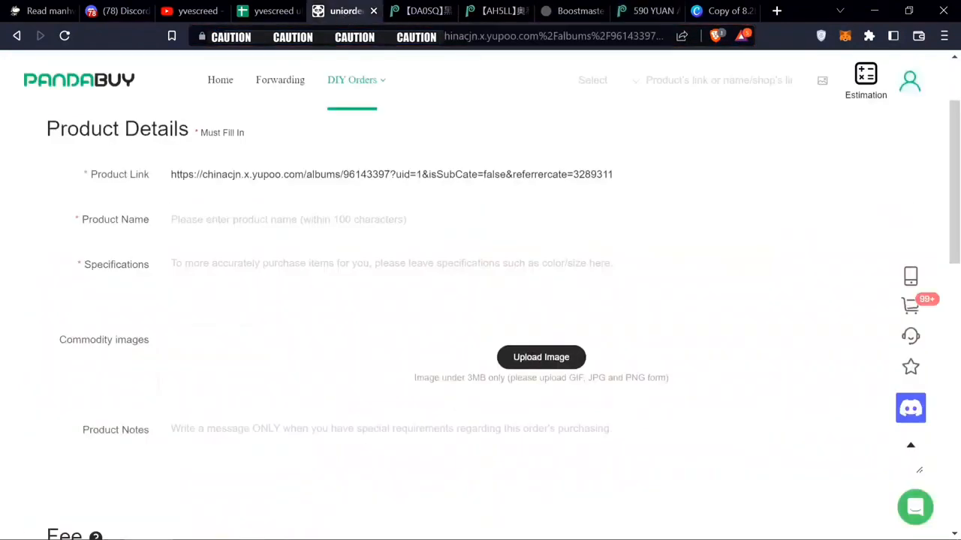
# Step: Check the Air Jordan 5 order's CNY 0.00 fee total, then reopen the Yeezy seller's Yupoo store
pyautogui.scroll(-3)
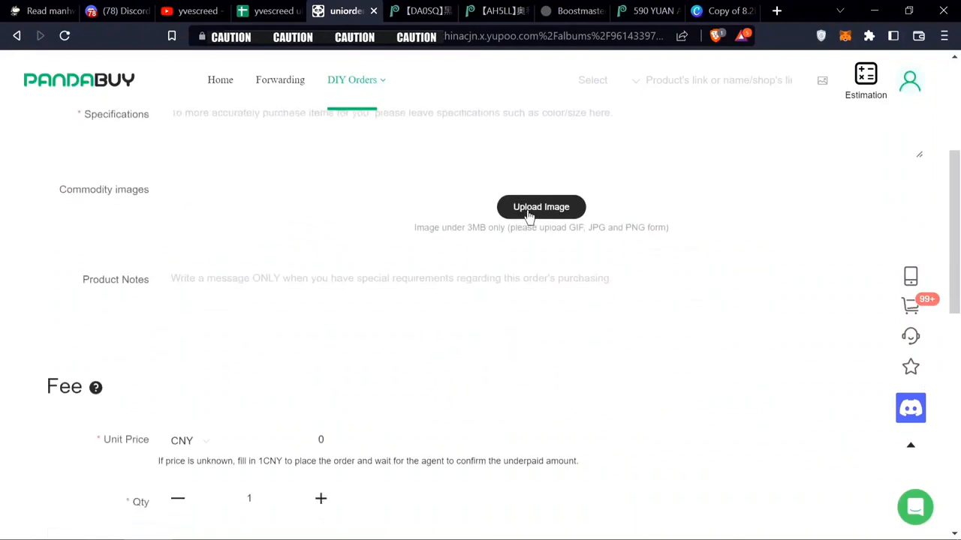
pyautogui.moveTo(363, 368)
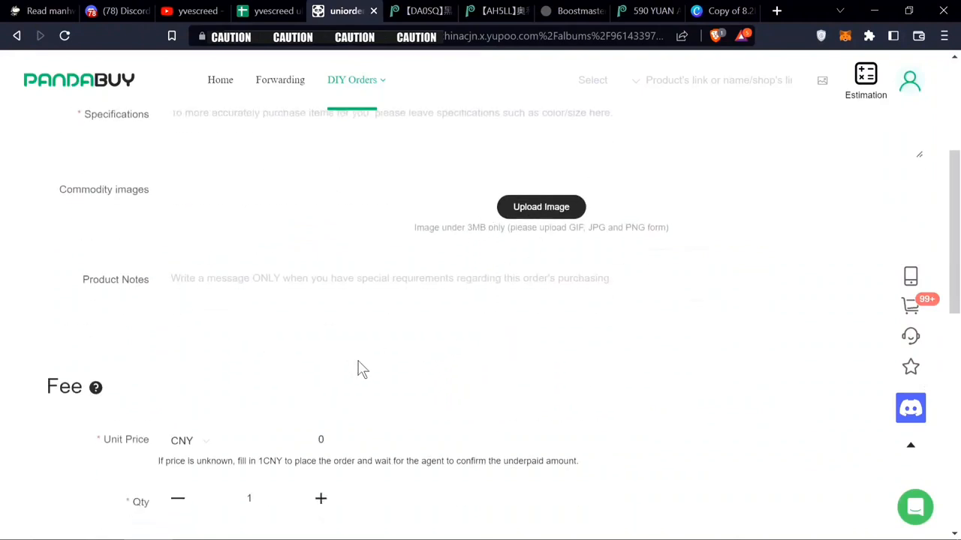
pyautogui.scroll(-3)
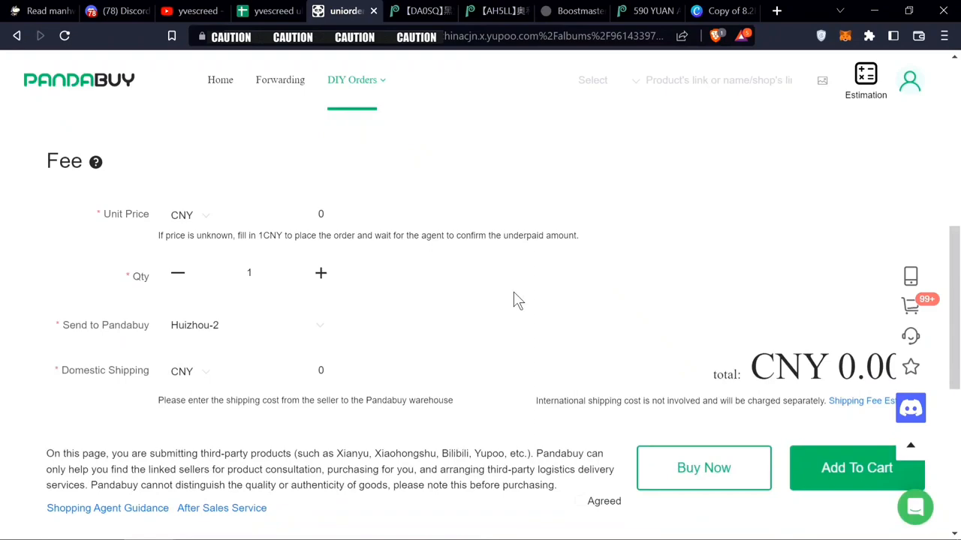
pyautogui.scroll(-3)
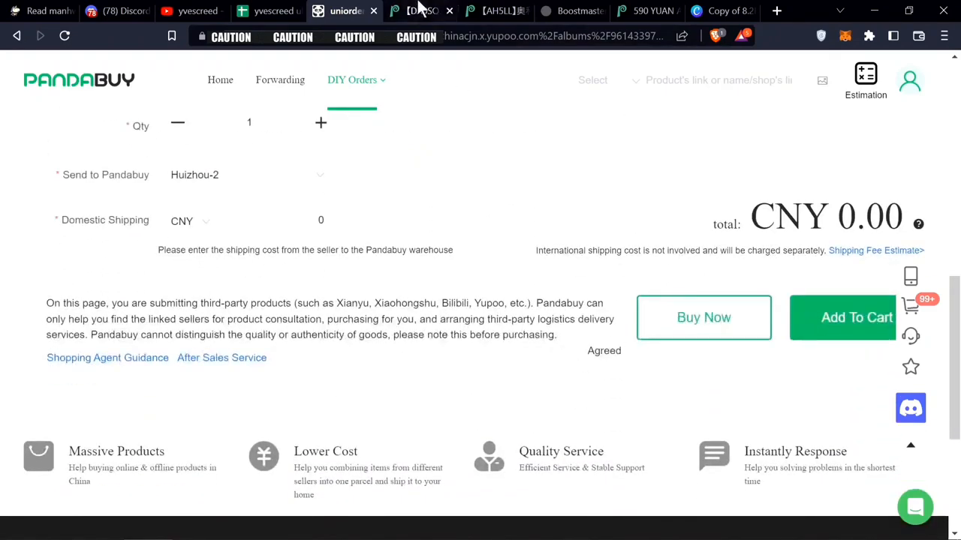
pyautogui.click(421, 10)
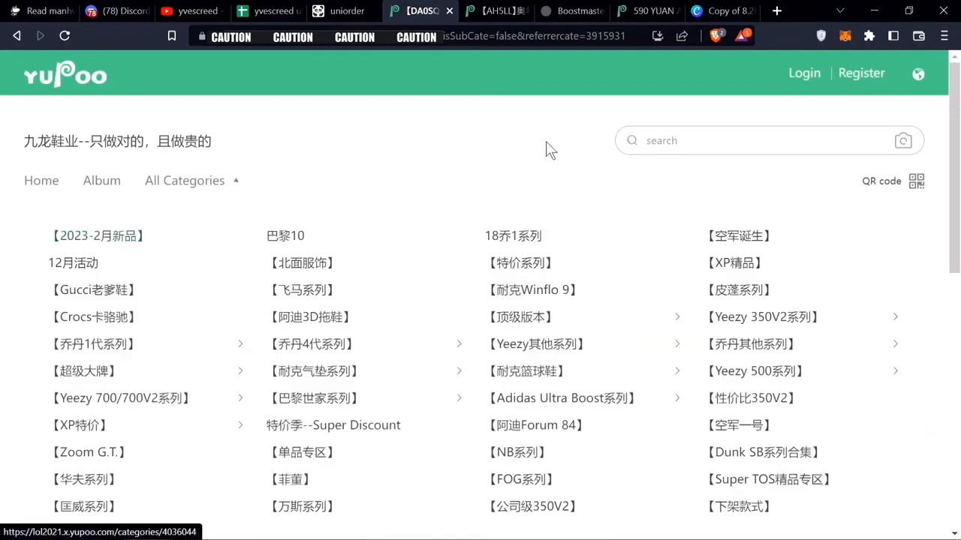